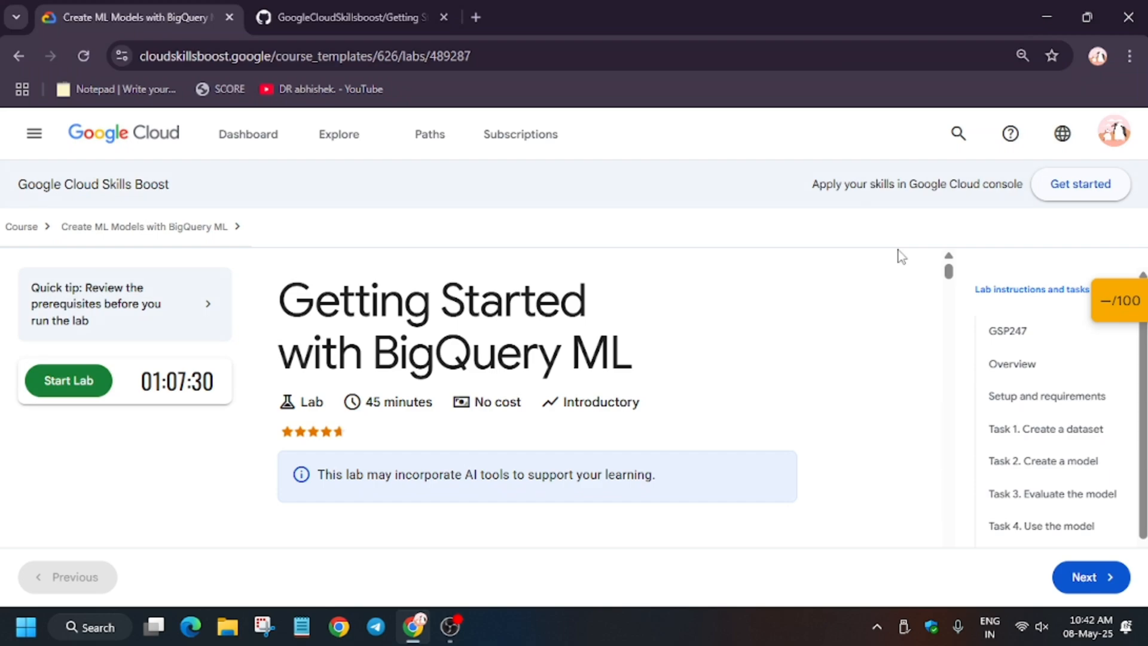
{"action": "mouse_move", "coordinate": [795, 230]}
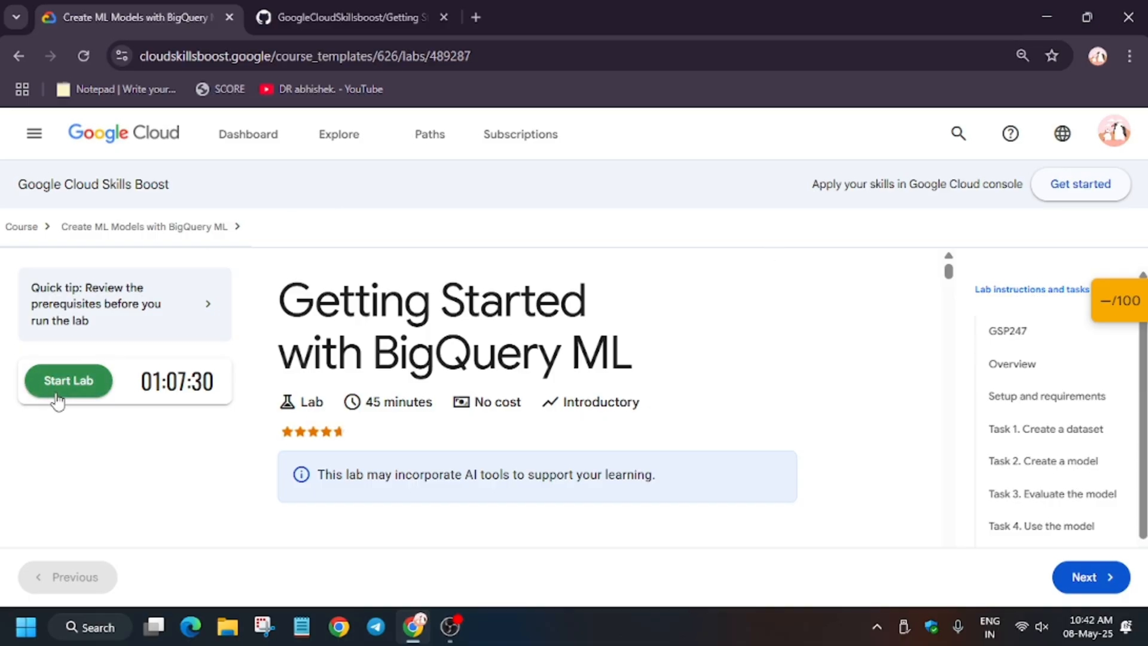
Step: Start the Getting Started with BigQuery ML lab session
{"action": "left_click", "coordinate": [67, 381]}
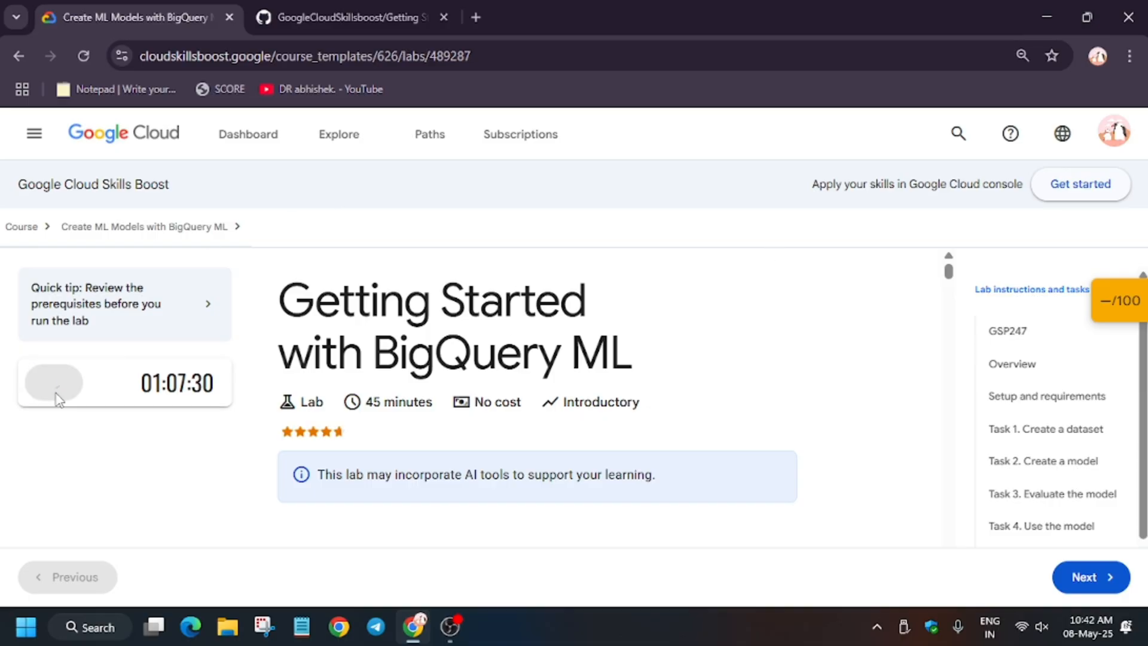
{"action": "left_click", "coordinate": [51, 383]}
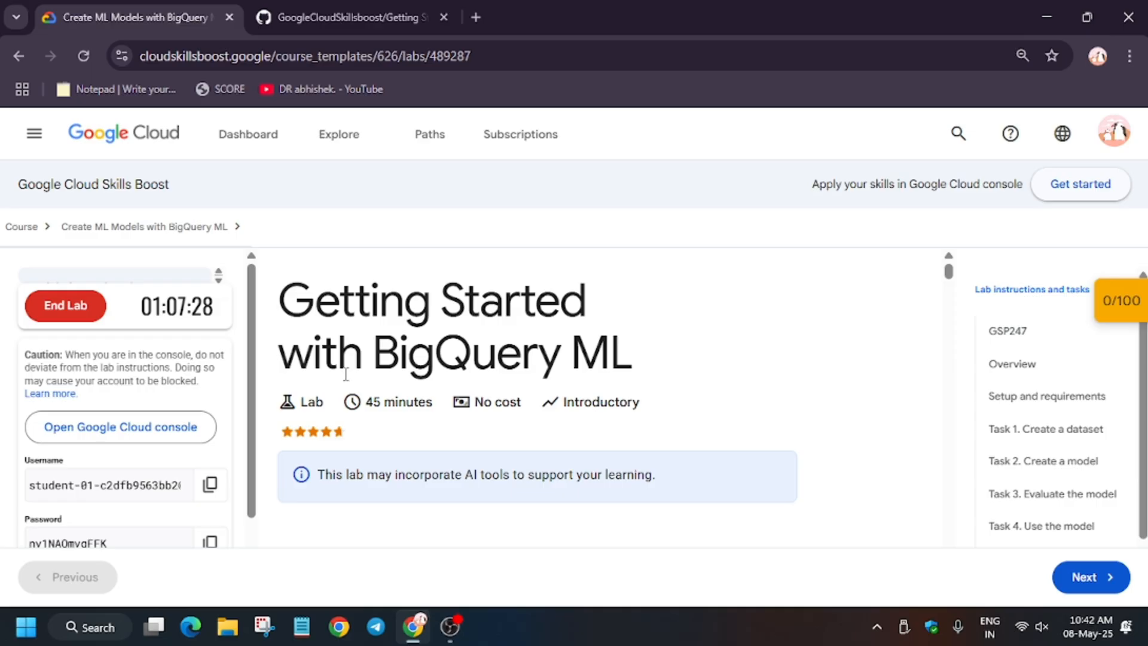
Step: Open the Google Cloud console link in an incognito window and accept the new account terms
{"action": "right_click", "coordinate": [120, 427]}
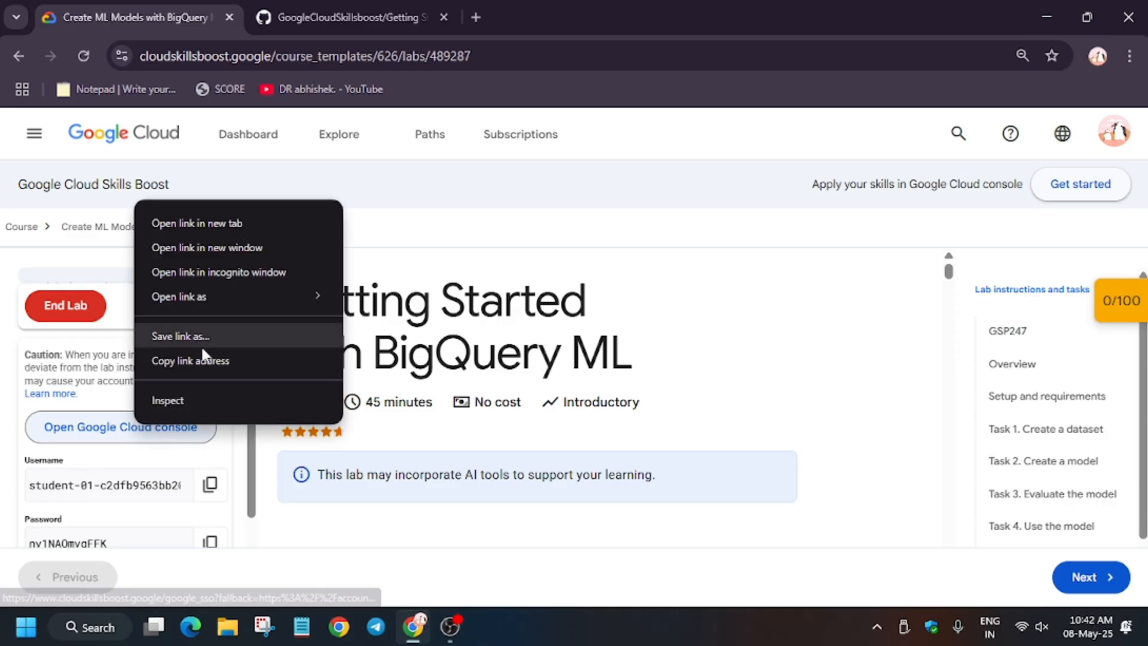
{"action": "left_click", "coordinate": [218, 272]}
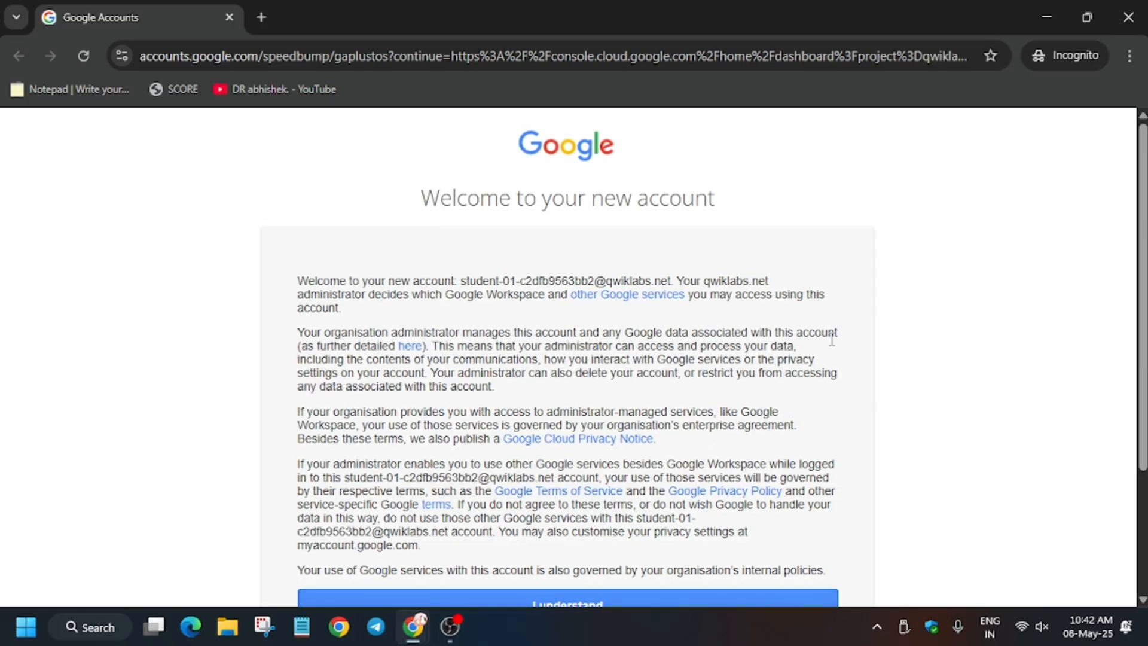
{"action": "left_click", "coordinate": [566, 603]}
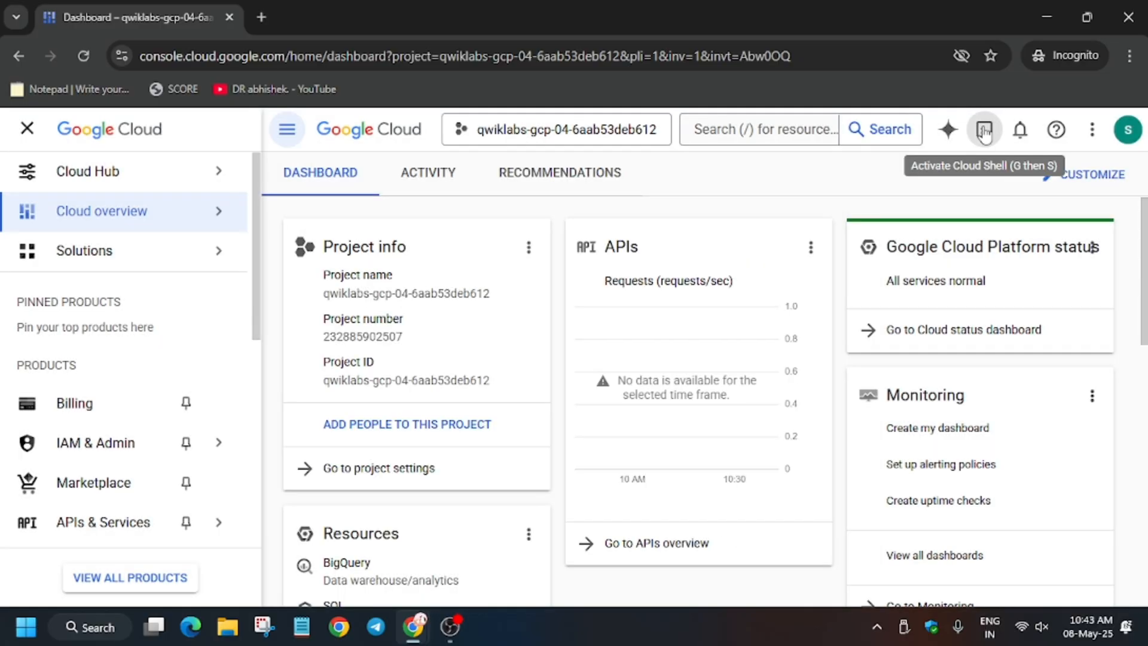
Step: Activate Cloud Shell and authorize it to use the lab credentials
{"action": "left_click", "coordinate": [984, 129]}
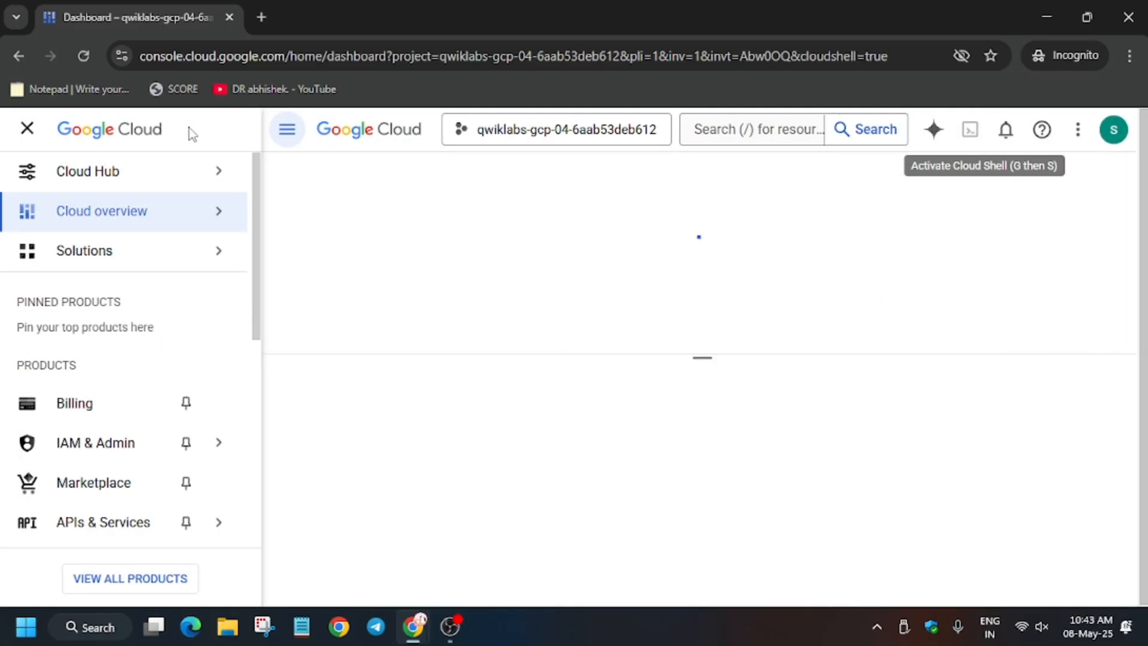
{"action": "left_click", "coordinate": [27, 129]}
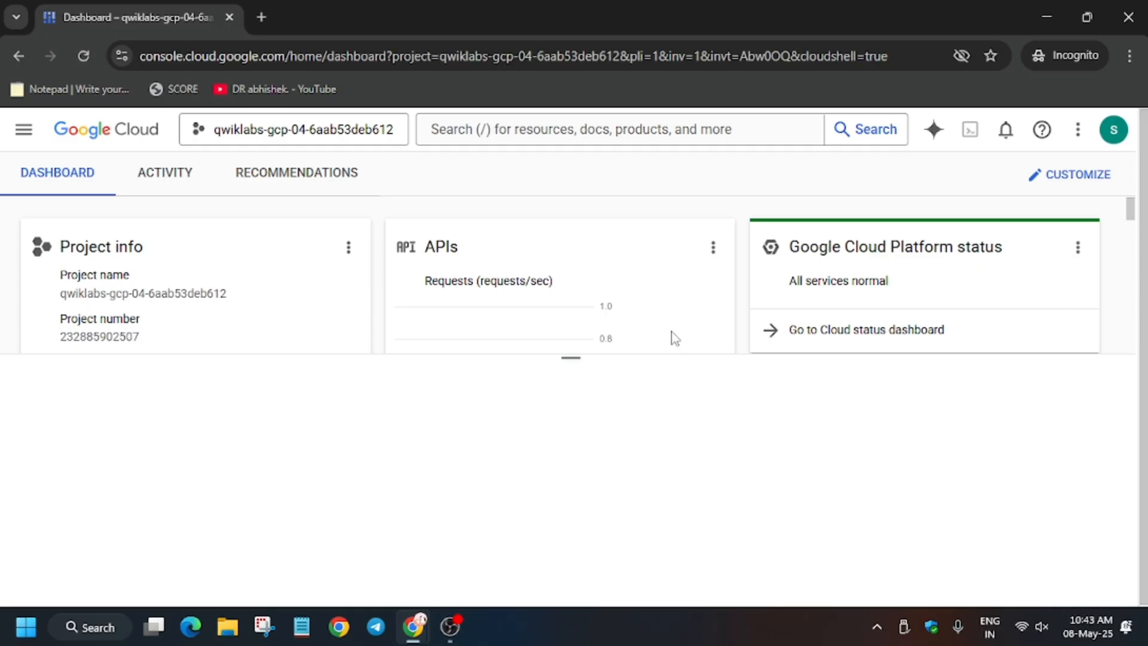
{"action": "left_click", "coordinate": [970, 129]}
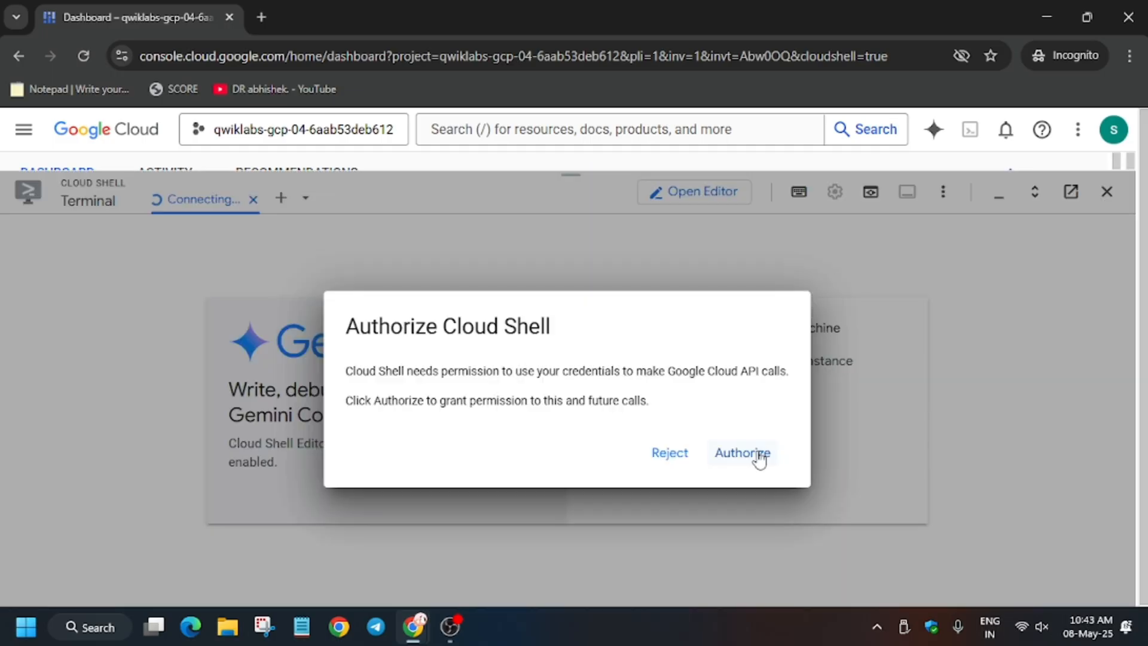
{"action": "left_click", "coordinate": [741, 452]}
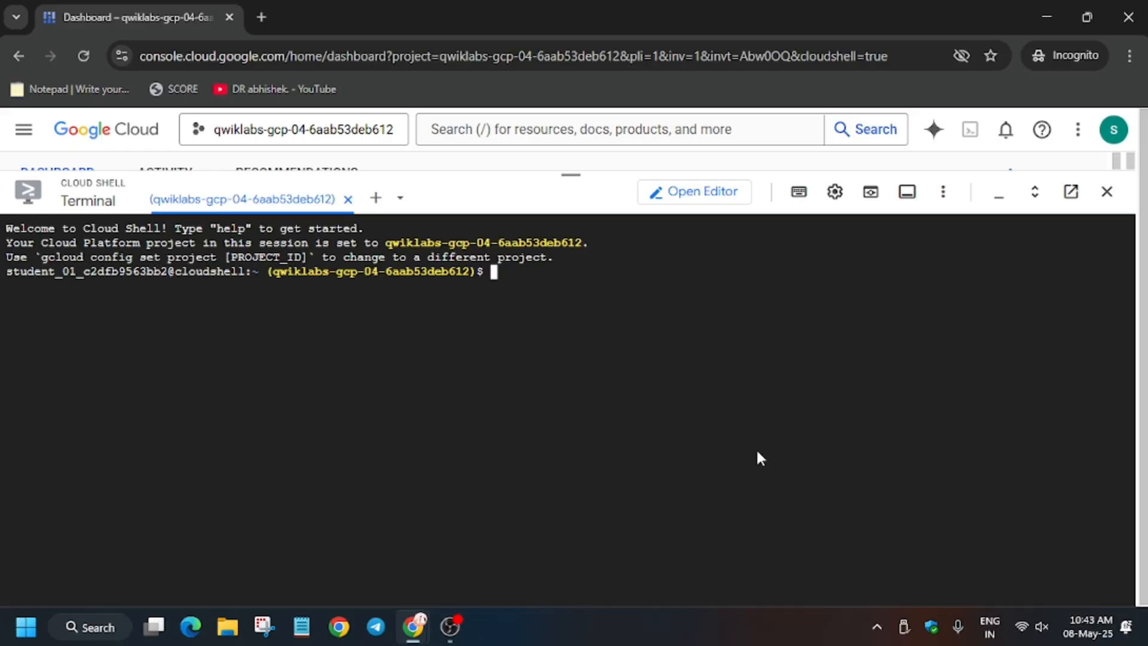
Step: Copy the lab script commands from the GitHub page and return to the terminal
{"action": "left_click", "coordinate": [352, 17]}
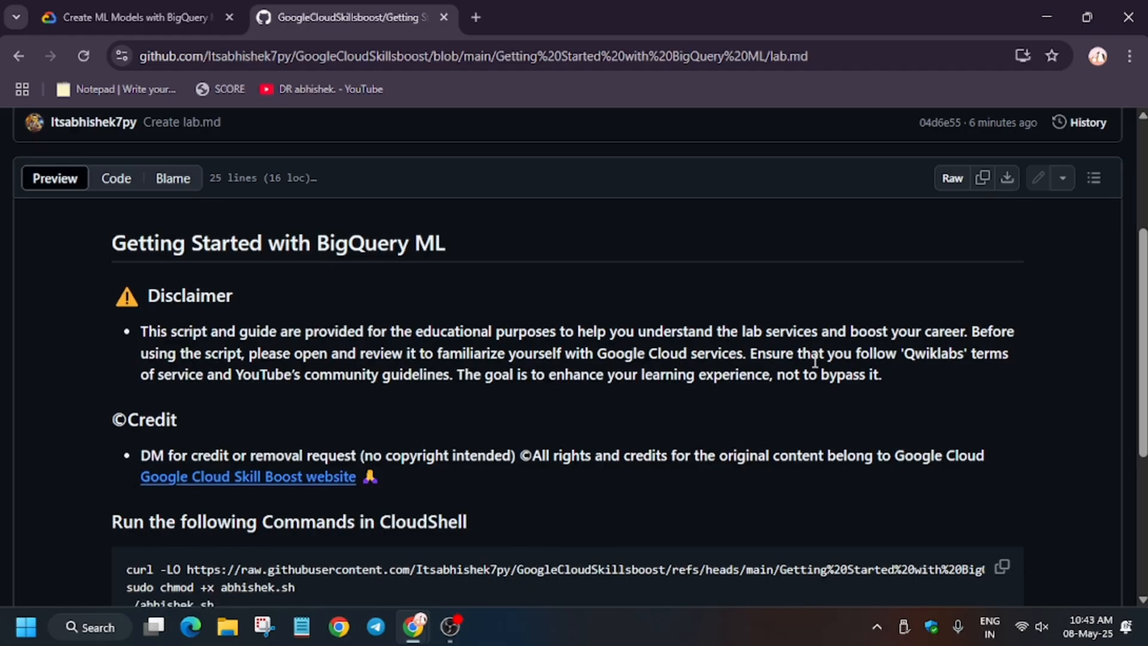
{"action": "left_click", "coordinate": [1002, 567]}
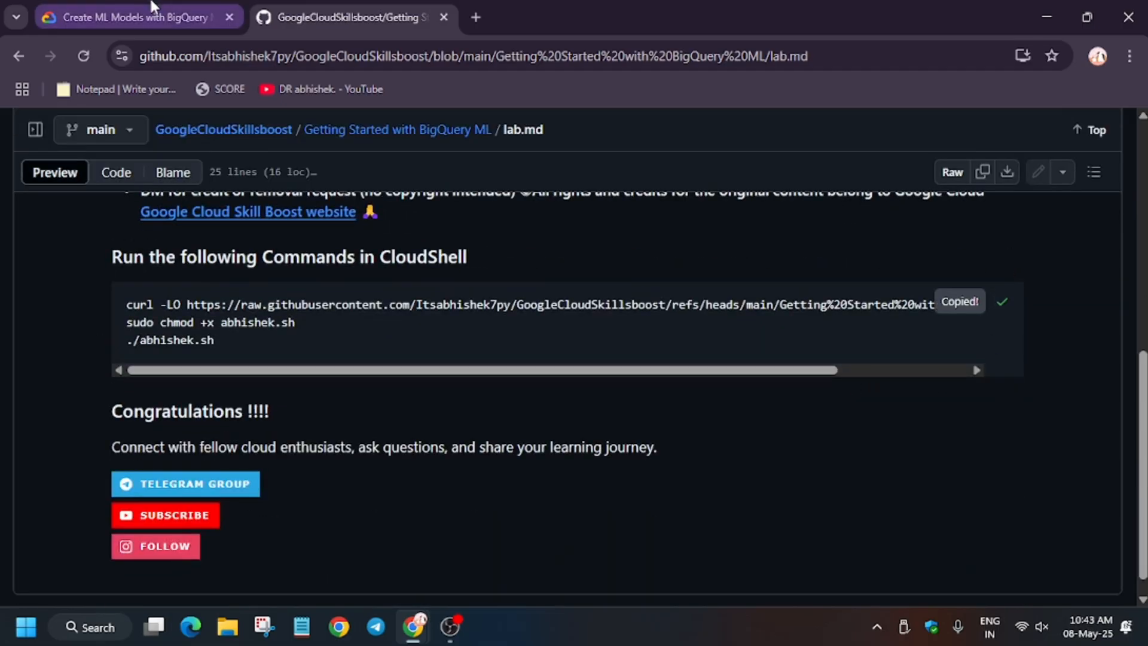
{"action": "left_click", "coordinate": [135, 17]}
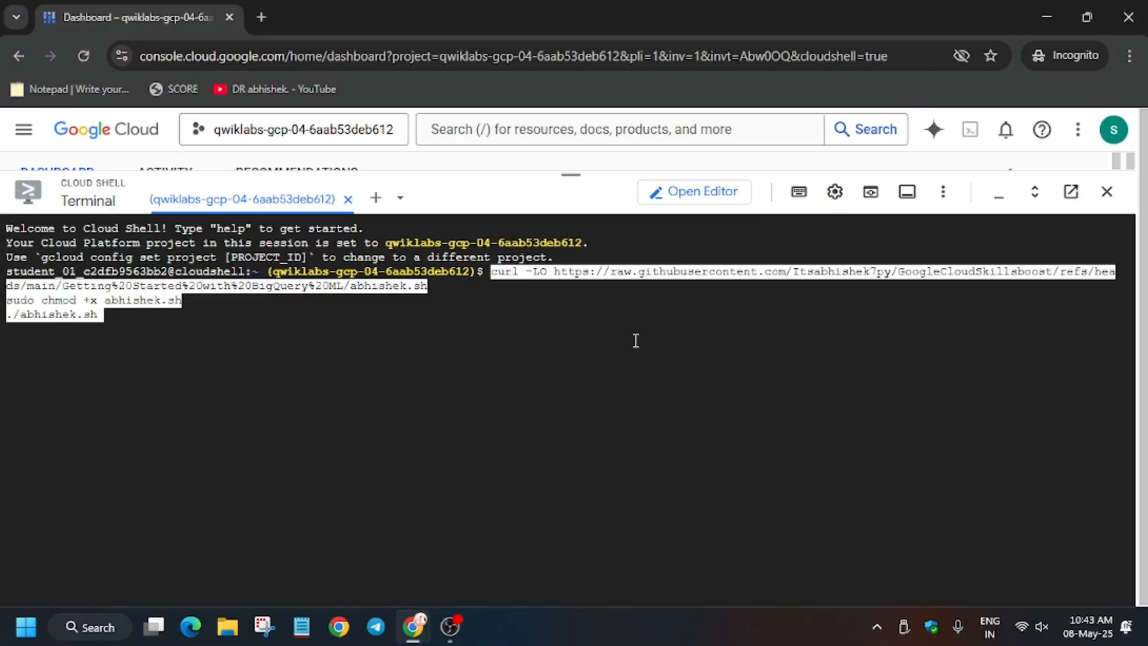
Step: Run abhishek.sh to create bqml_lab, train sample_model, evaluate it and run predictions
{"action": "key", "text": "Return"}
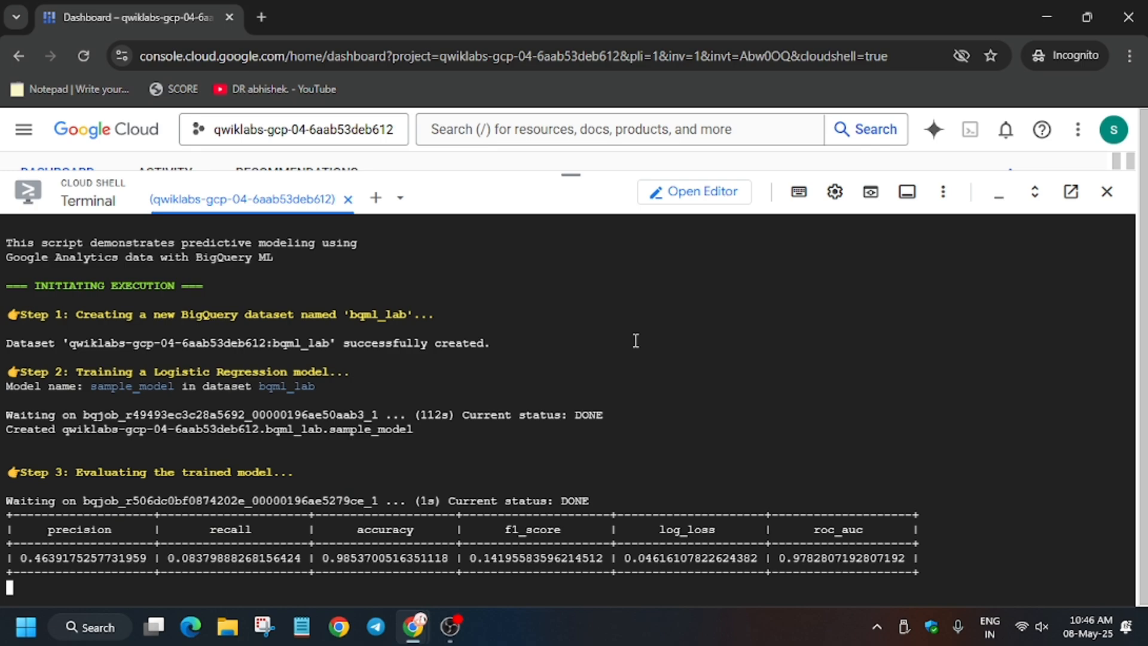
{"action": "scroll", "scroll_direction": "down", "scroll_amount": 3}
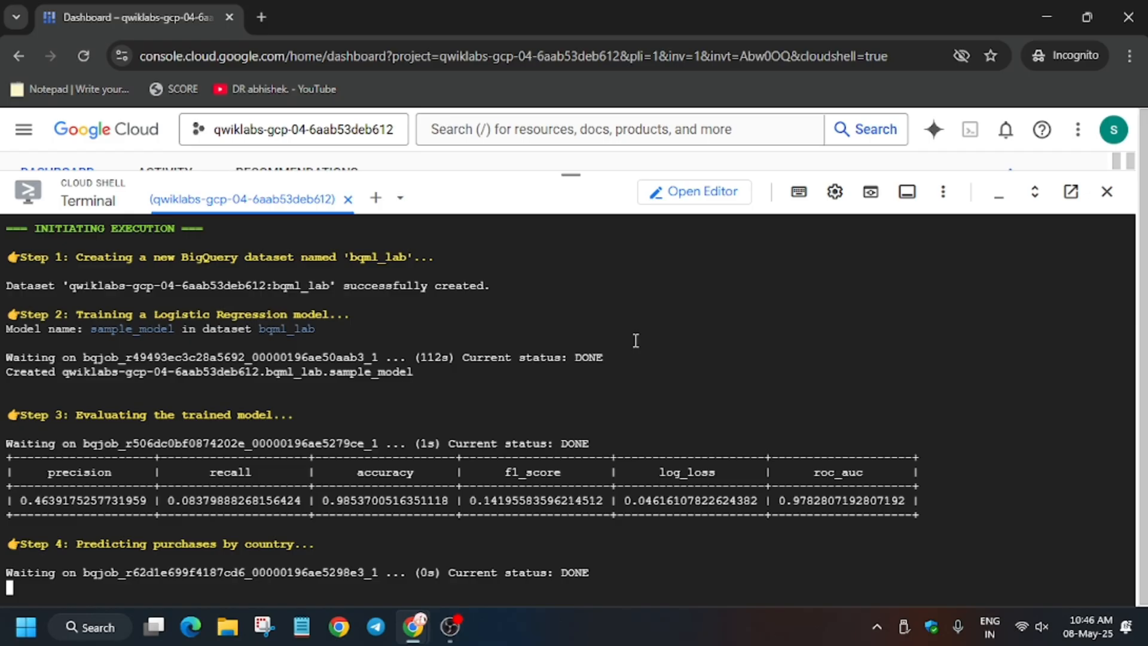
{"action": "scroll", "scroll_direction": "down", "scroll_amount": 3}
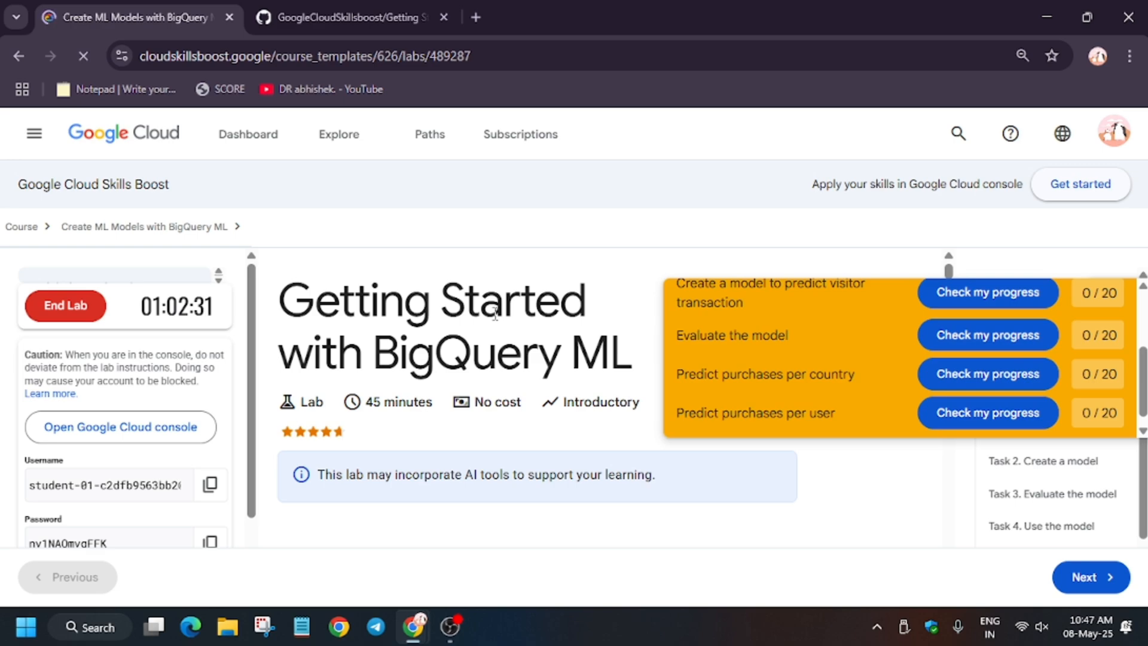
Step: Verify all checkpoints for a 100/100 score and request End Lab
{"action": "left_click", "coordinate": [34, 133]}
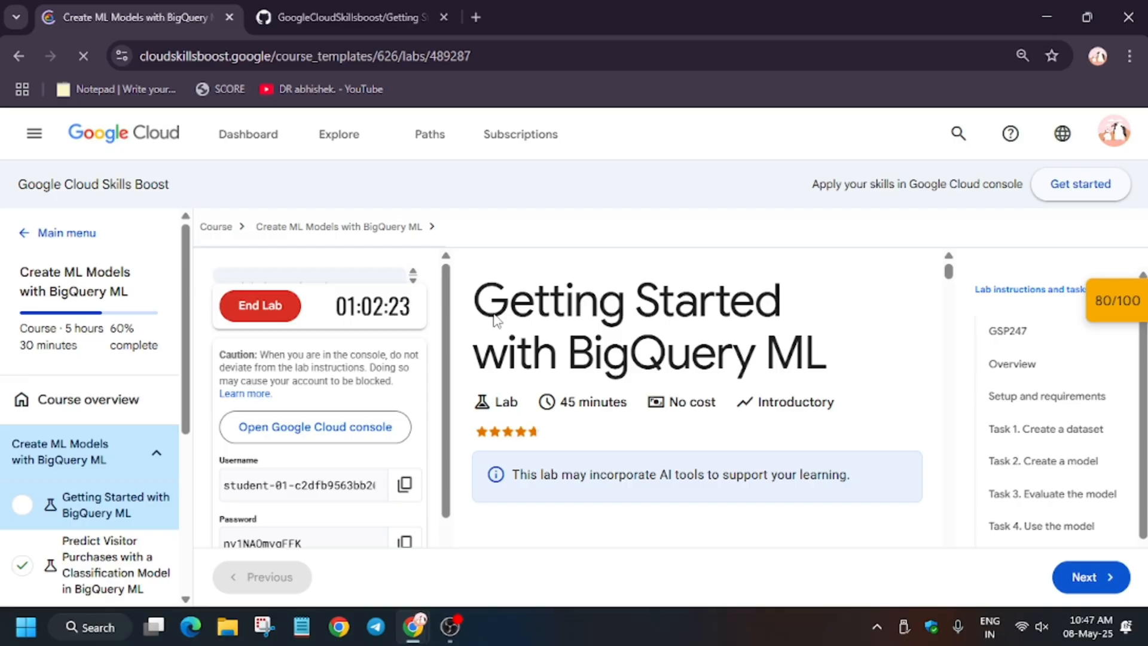
{"action": "mouse_move", "coordinate": [33, 133]}
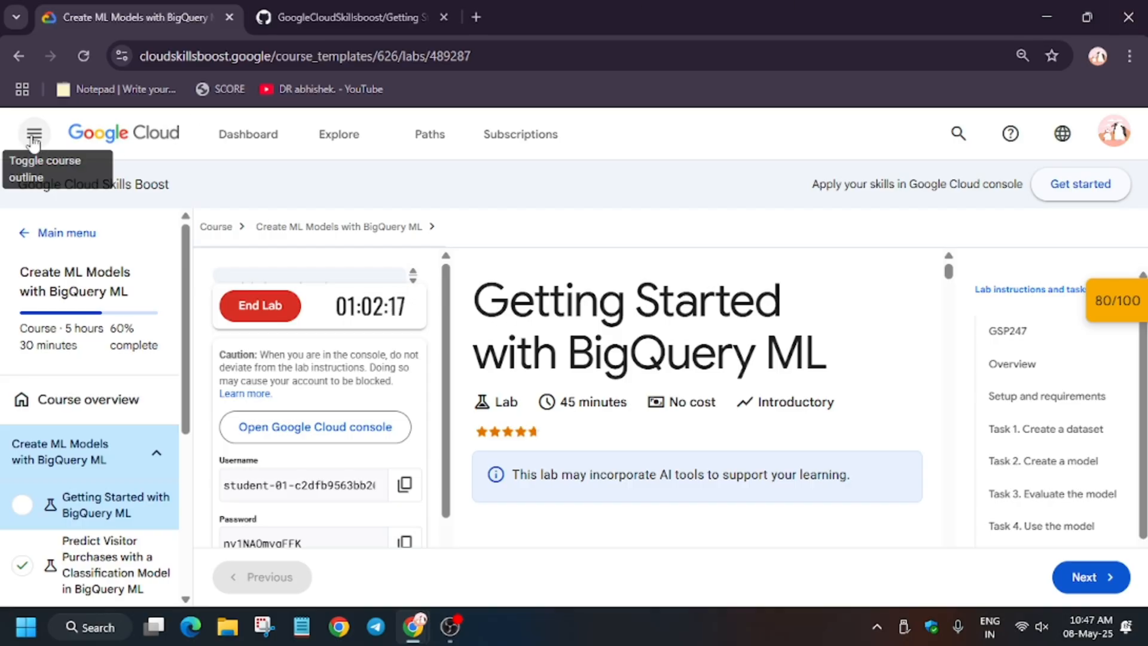
{"action": "left_click", "coordinate": [34, 133]}
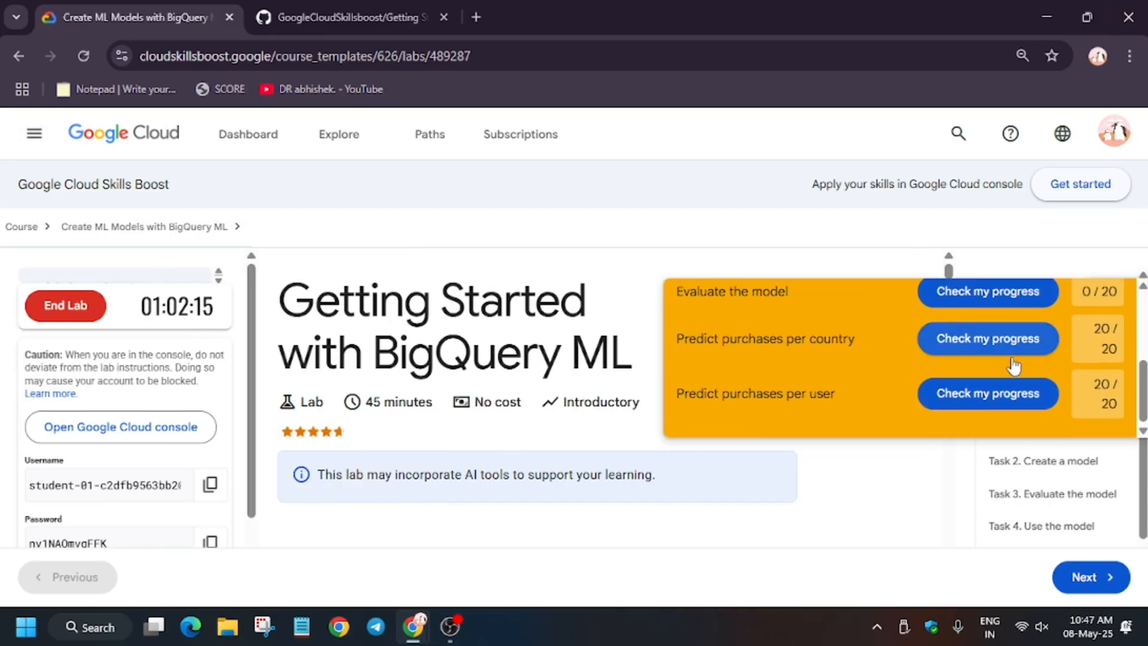
{"action": "scroll", "scroll_direction": "up", "scroll_amount": 3}
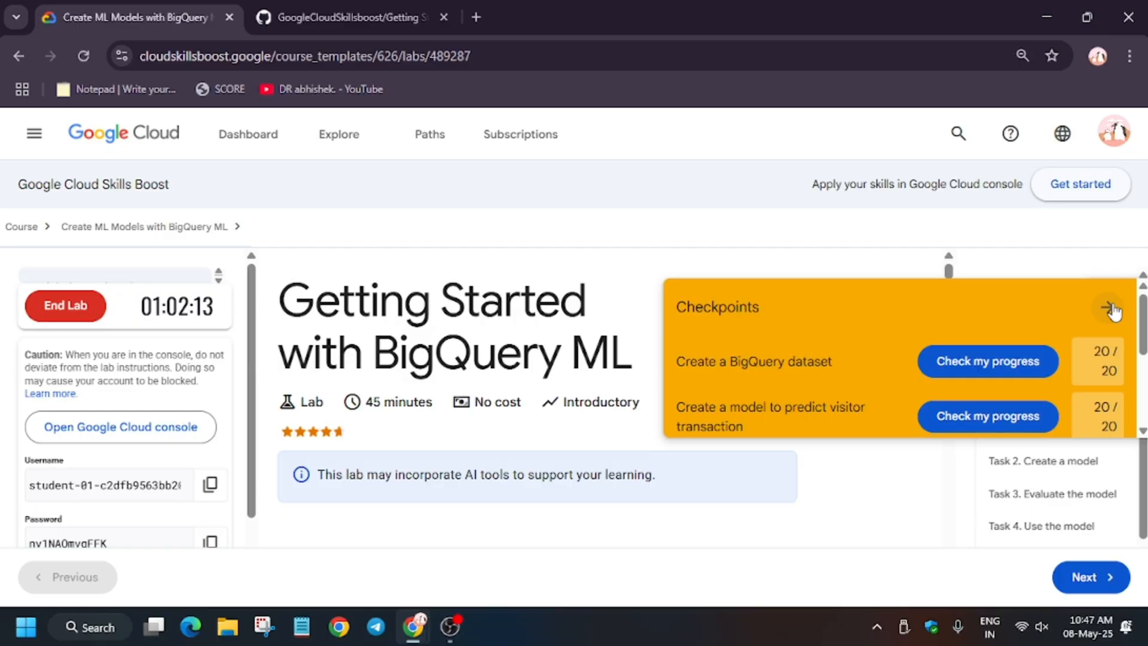
{"action": "left_click", "coordinate": [1110, 306]}
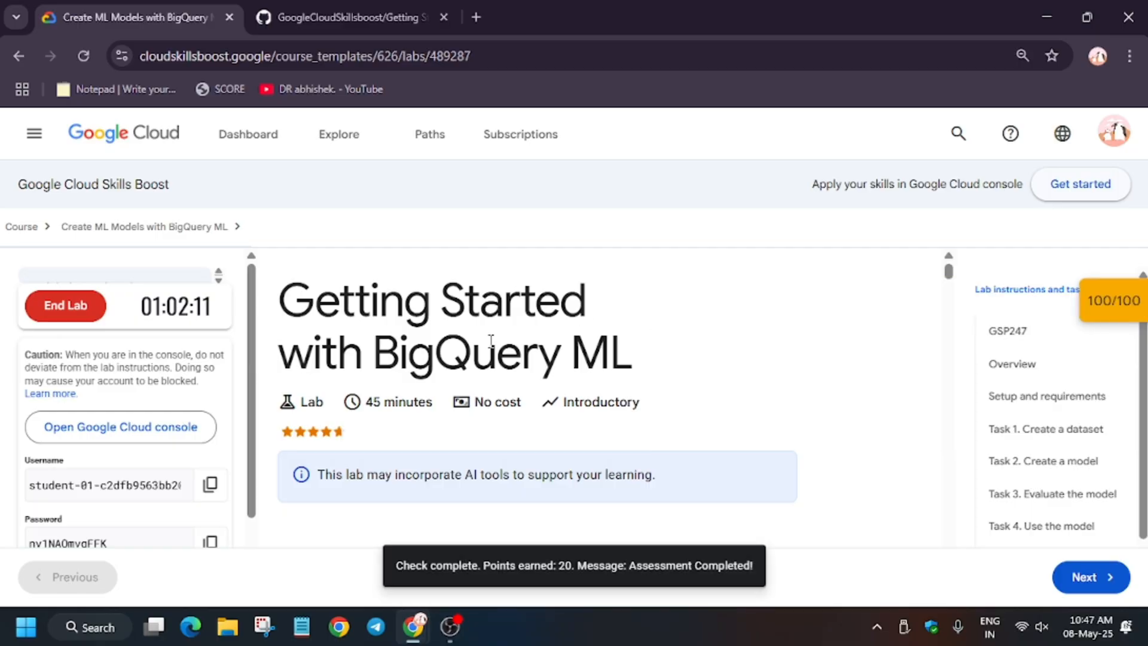
{"action": "left_click", "coordinate": [65, 305]}
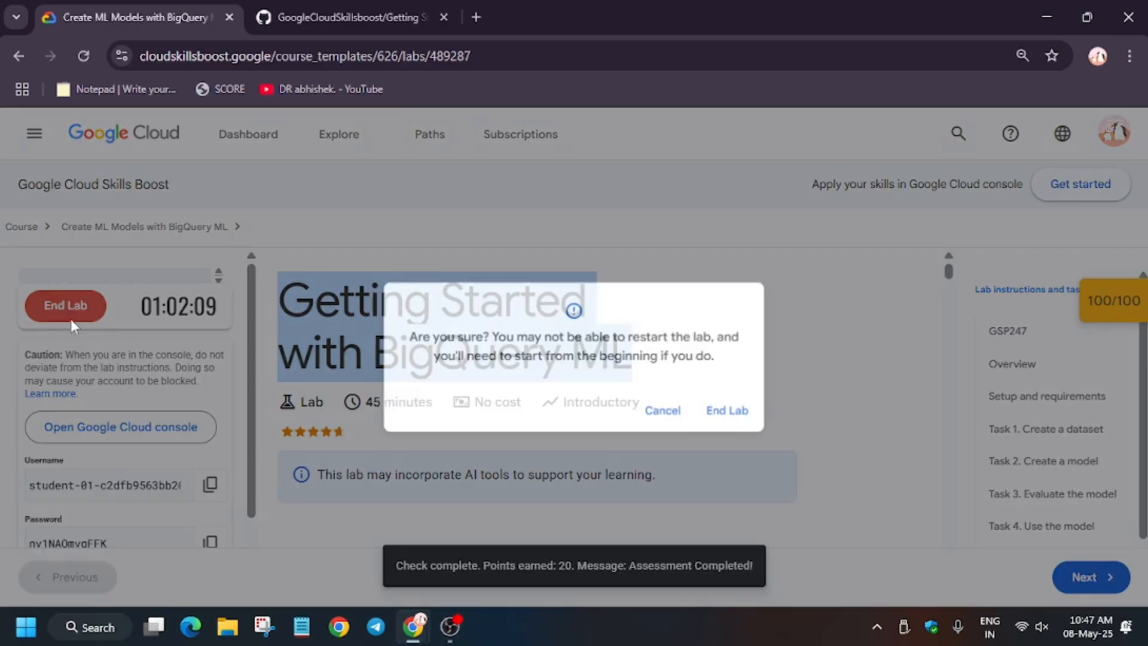